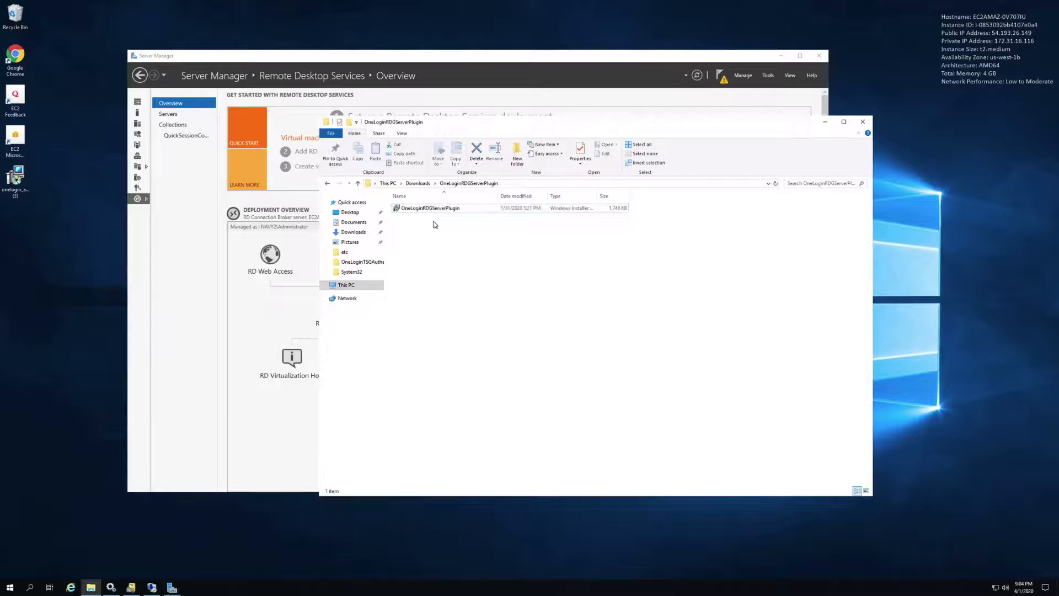
Run the OneLoginRDGServerPlugin installer from Downloads through to Finish
left_click(429, 207)
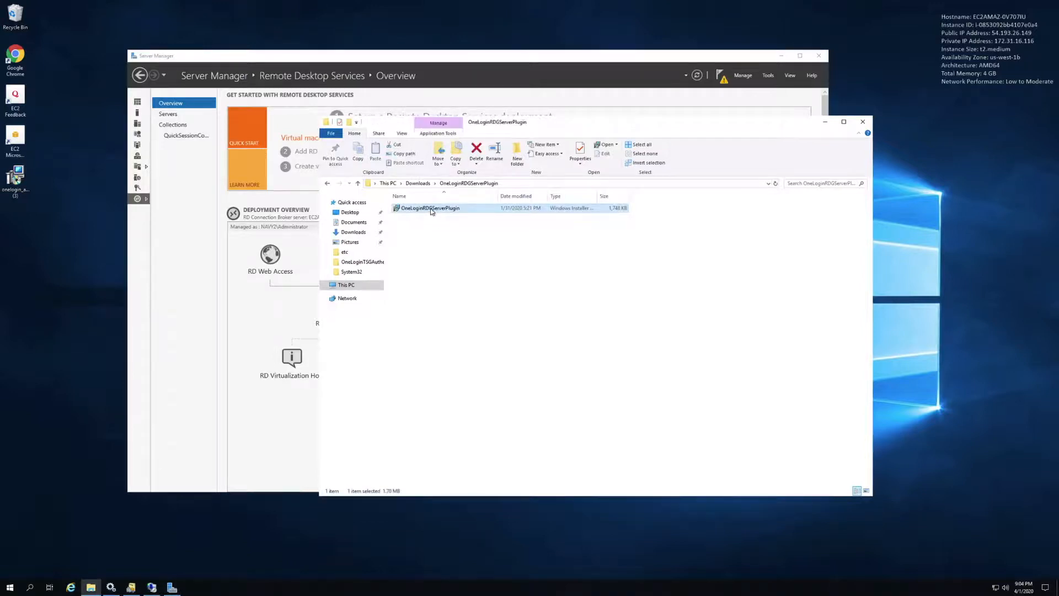
double_click(430, 207)
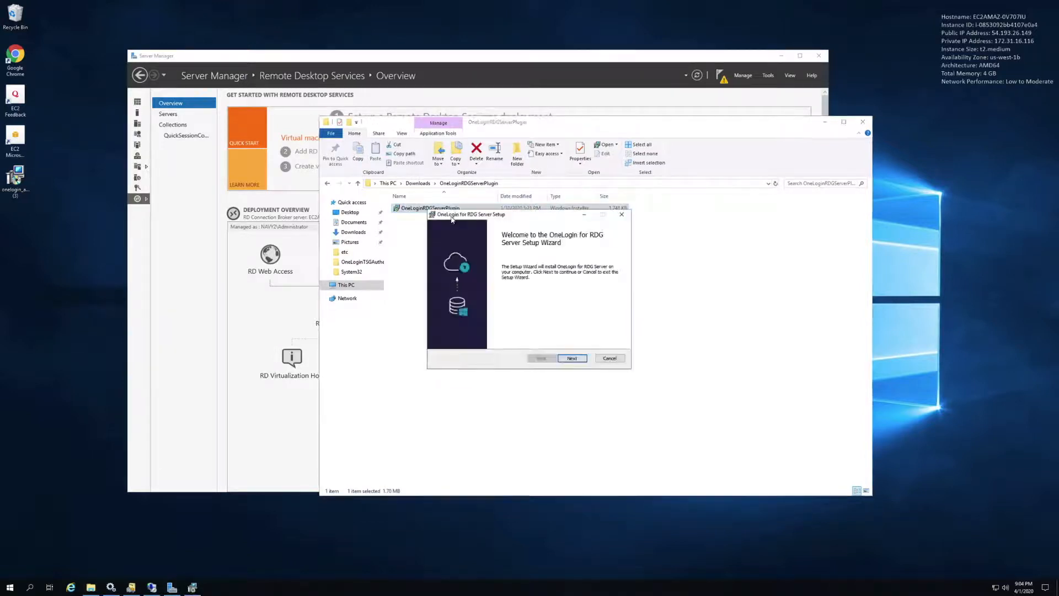
left_click(572, 358)
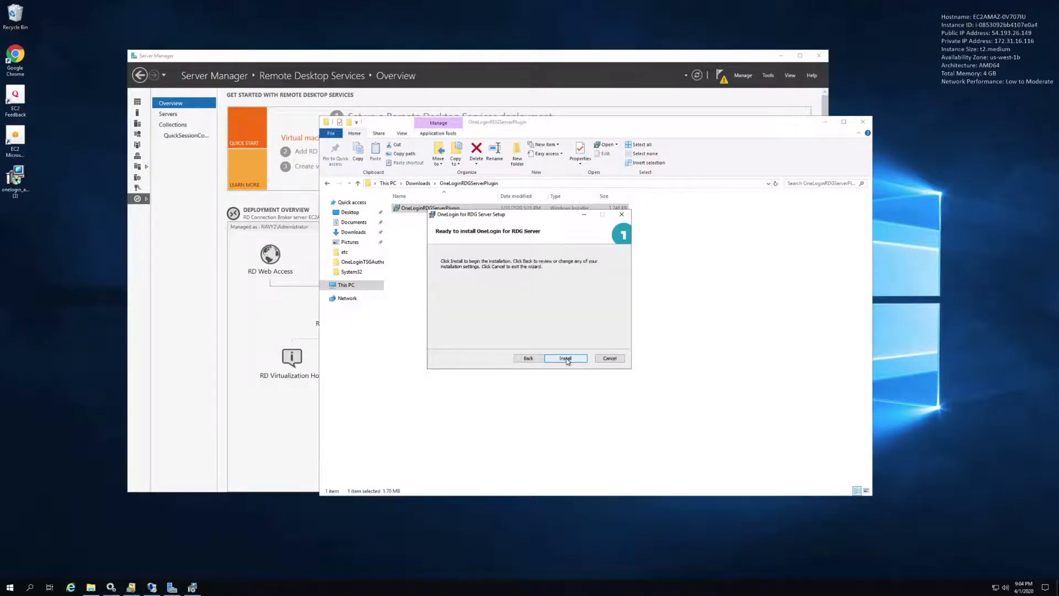
left_click(564, 357)
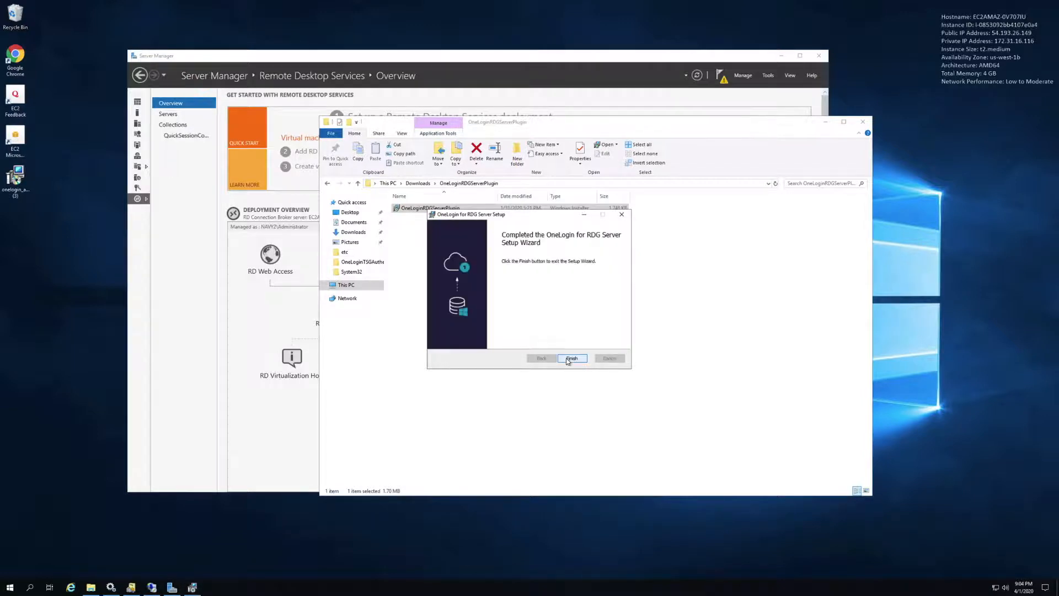
left_click(571, 359)
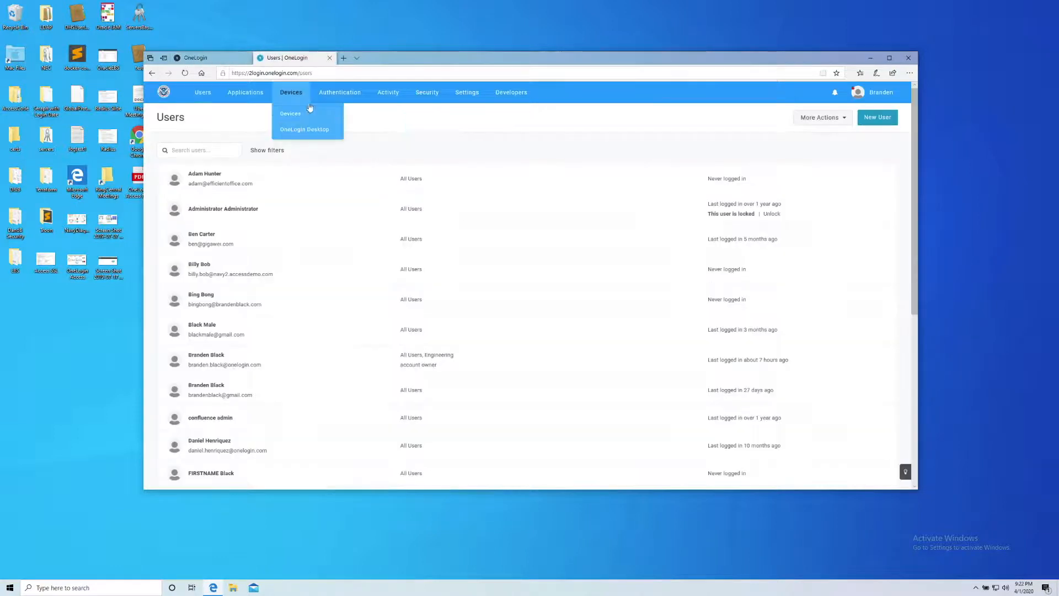
From Applications > Applications start Add App and search the catalog for 'rdg'
left_click(820, 117)
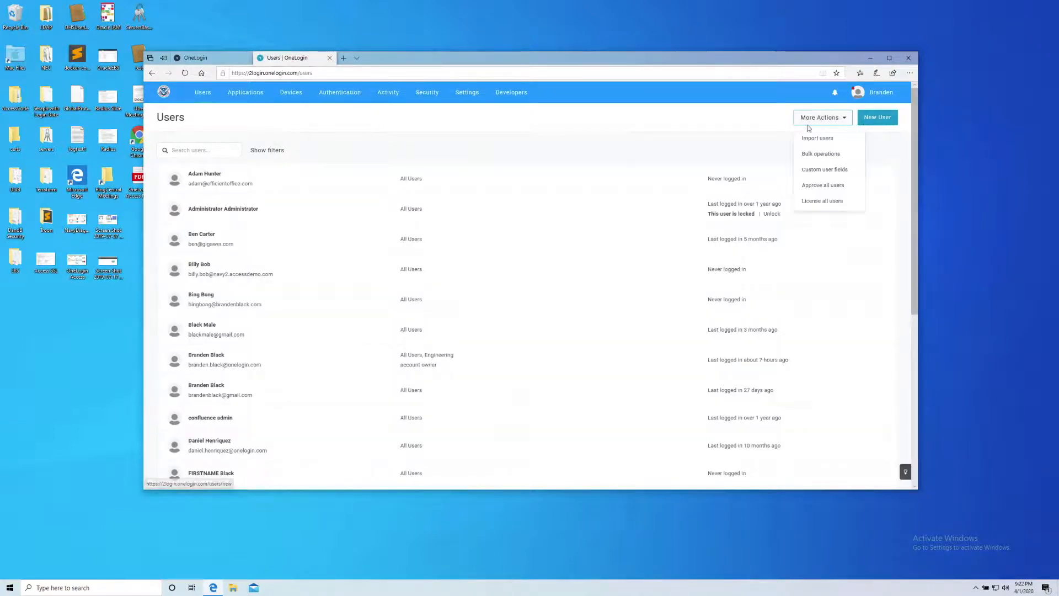
left_click(339, 92)
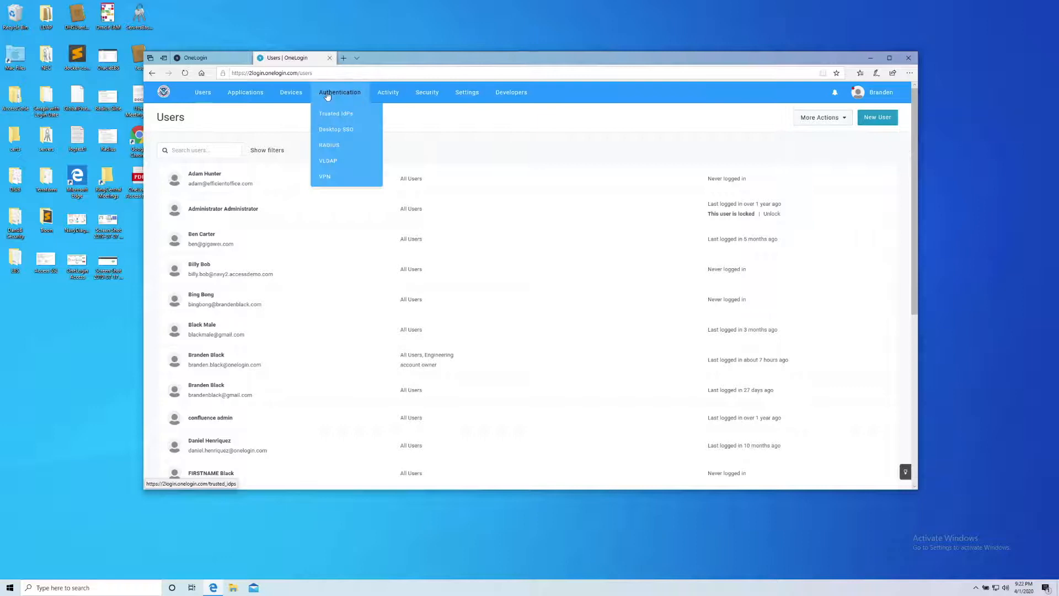
left_click(245, 91)
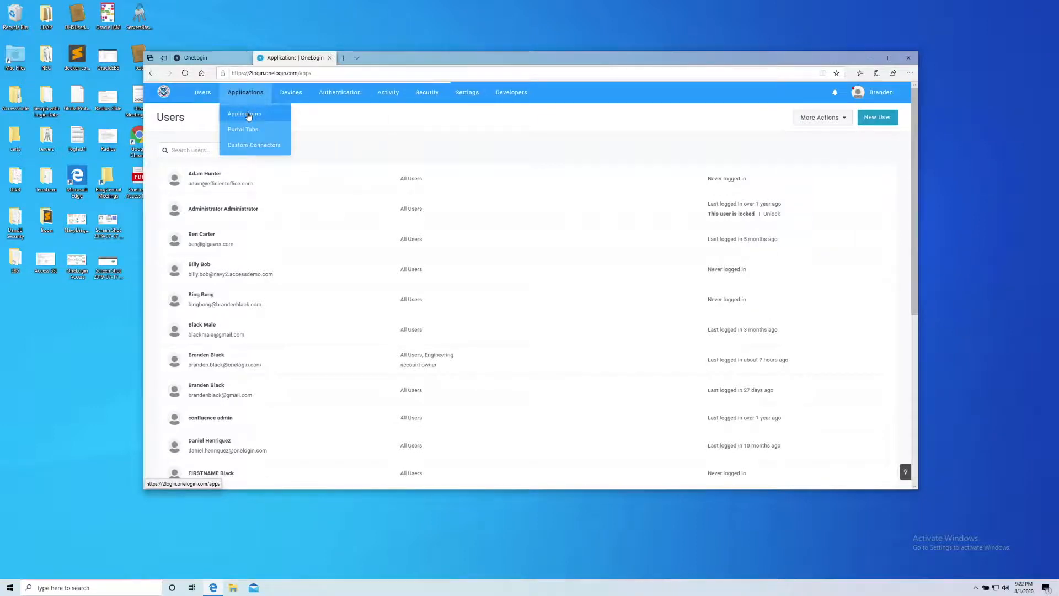
left_click(245, 114)
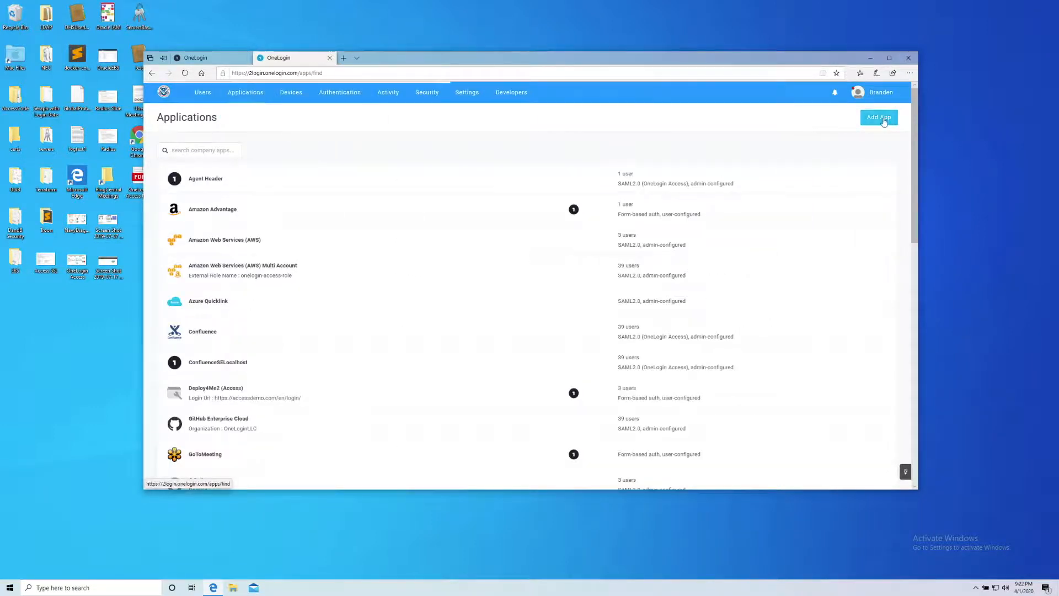
left_click(879, 117)
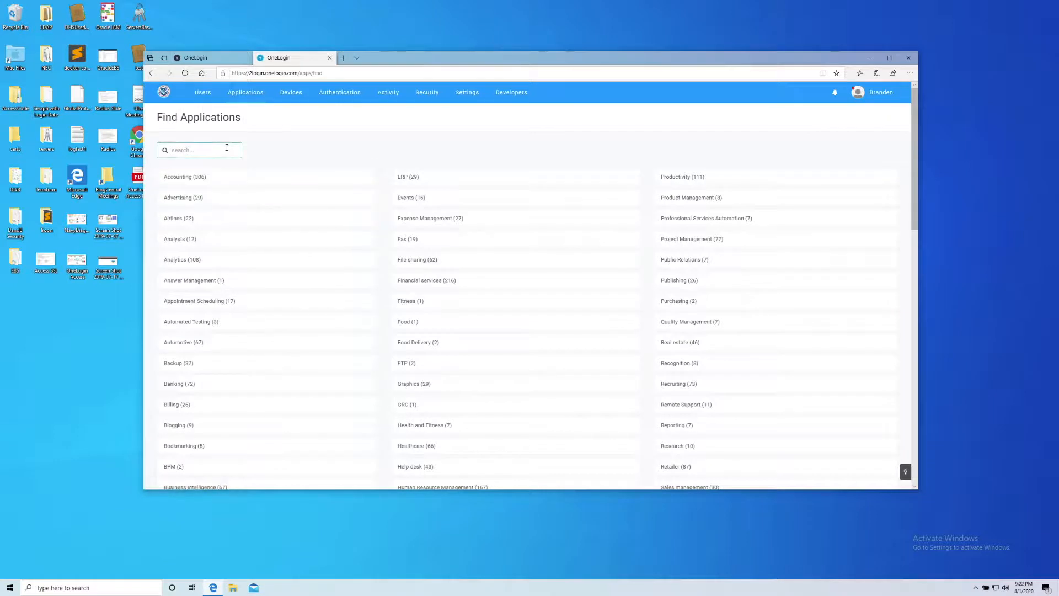
type("rdg")
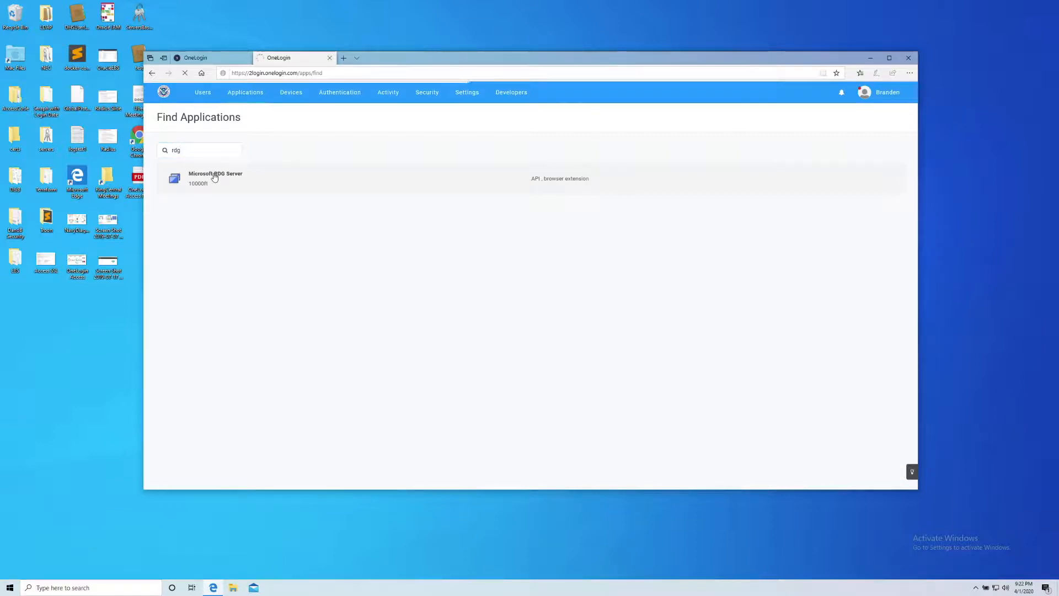
Add Microsoft RDG Server as 'My Desktop' with RDG Server Host EC2AMAZ-QV707IU.navy2.accessdemo.com
left_click(215, 177)
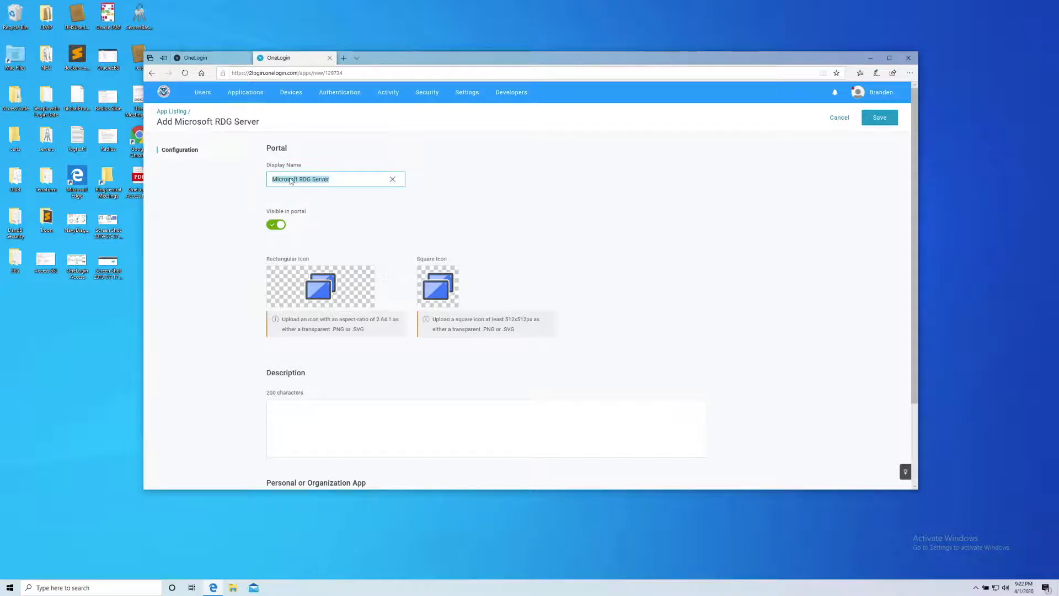
type("My Desktop")
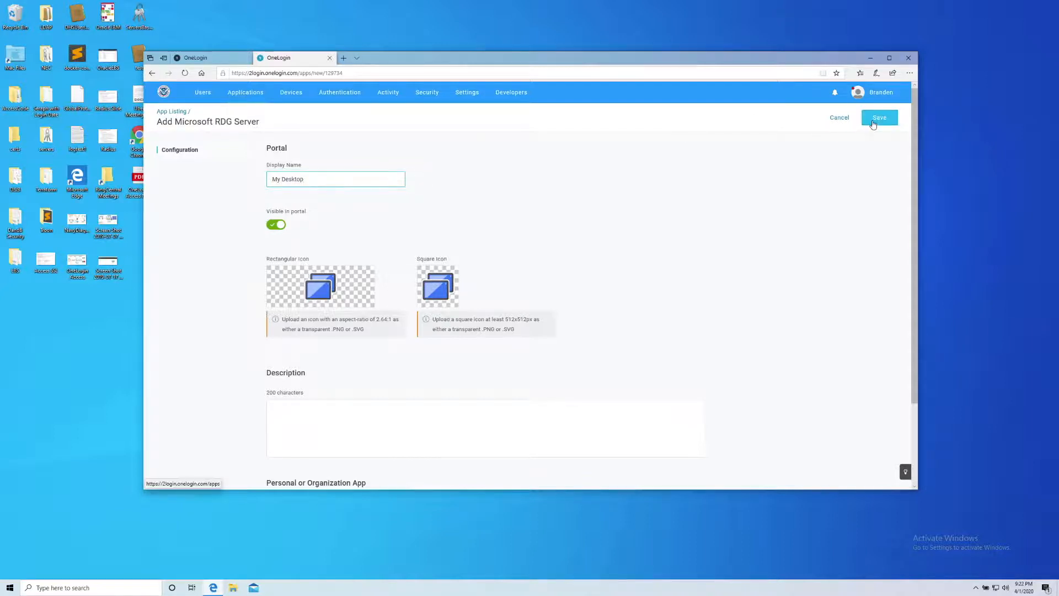
left_click(879, 117)
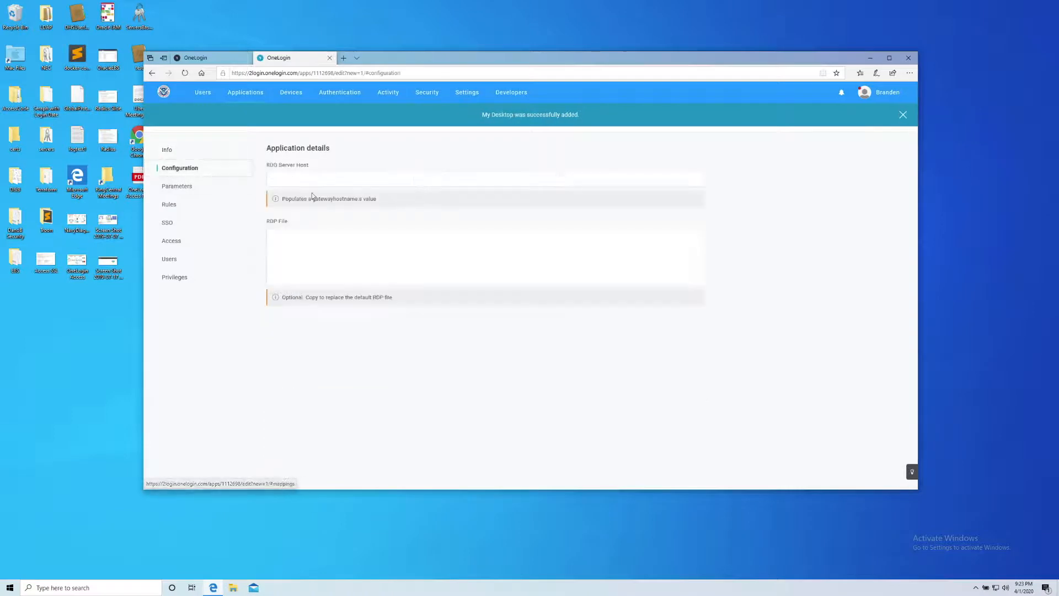
type("EC2AMAZ-QV707IU.navy2.accessdemo.com")
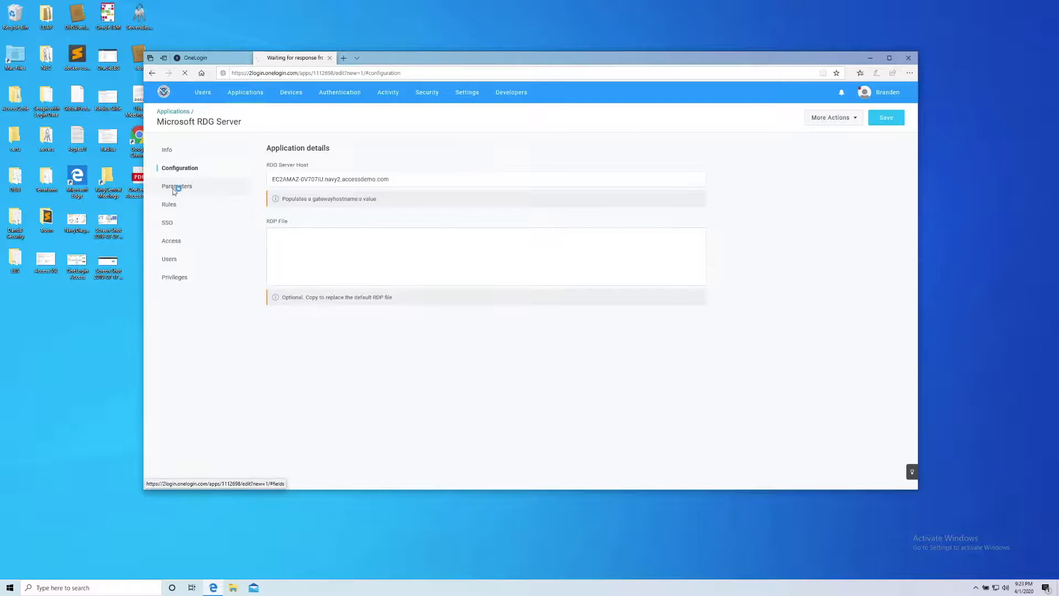
Save the host, then map the Target Host parameter to RemoteDesktopMachine (Custom)
left_click(886, 117)
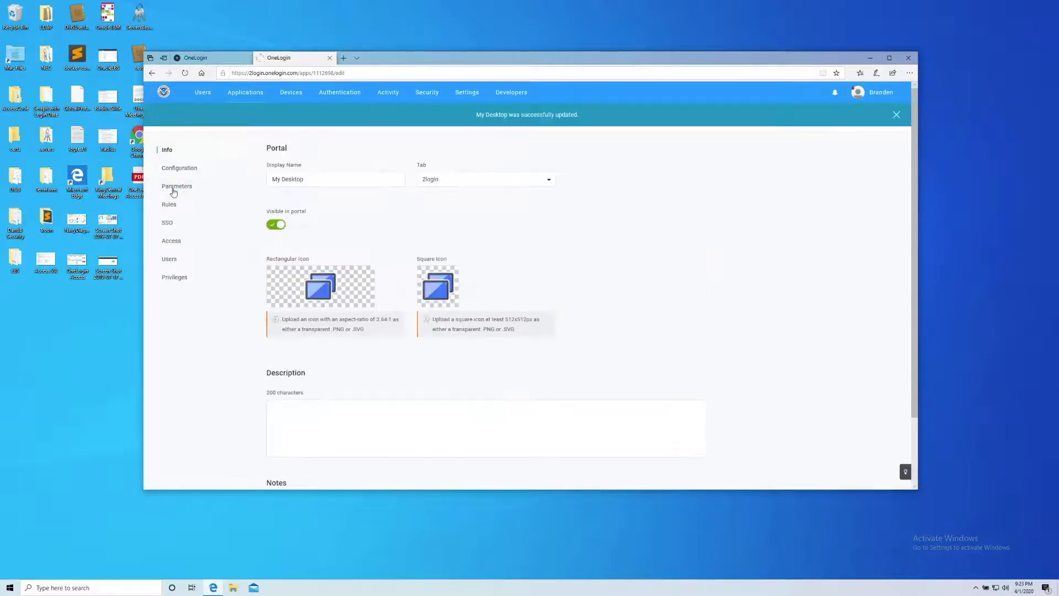
left_click(177, 185)
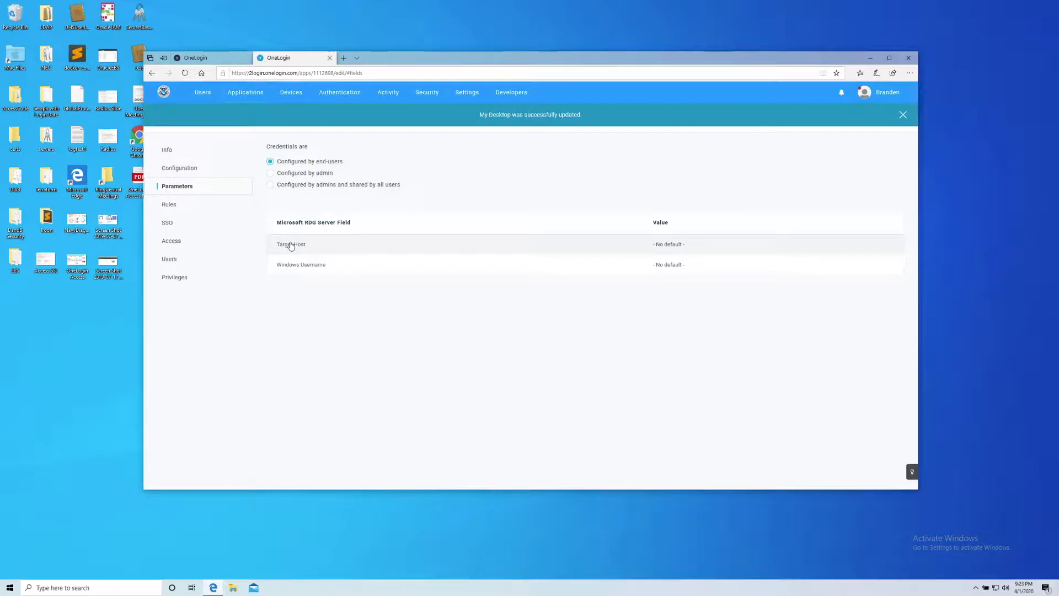
left_click(902, 114)
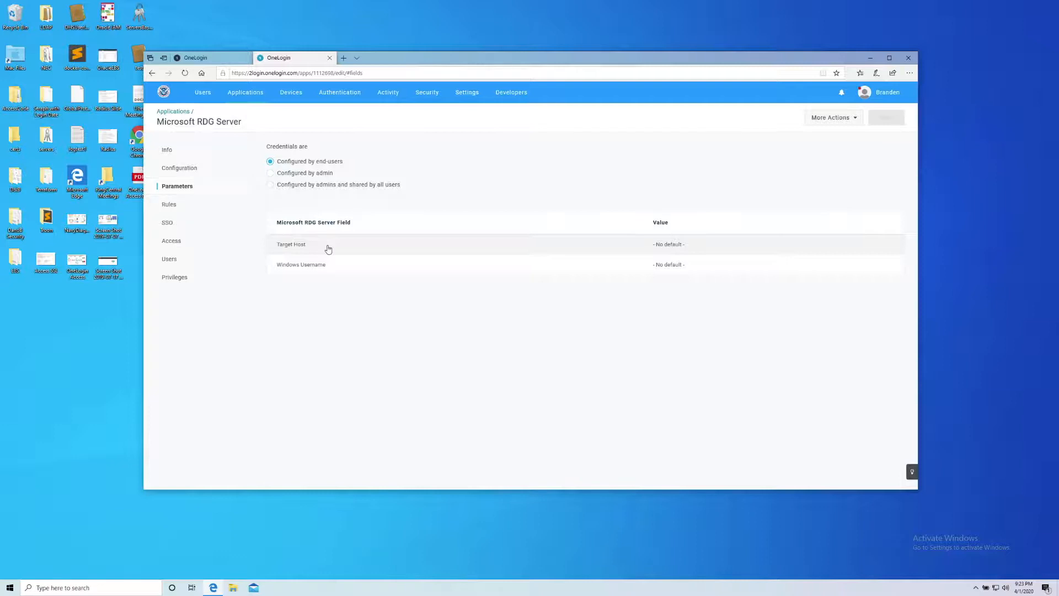
left_click(290, 244)
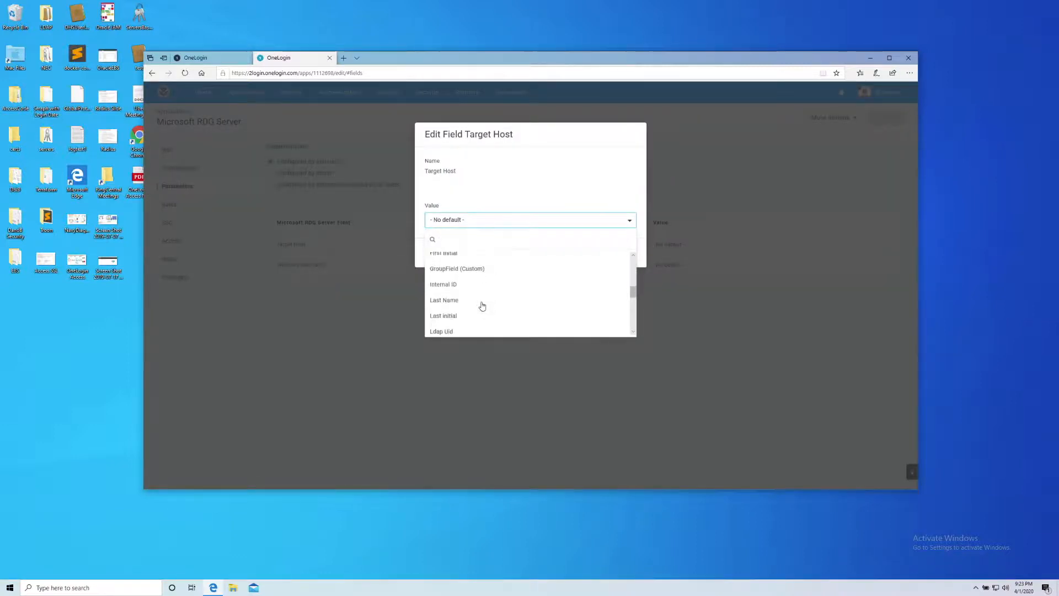
scroll("down", 3)
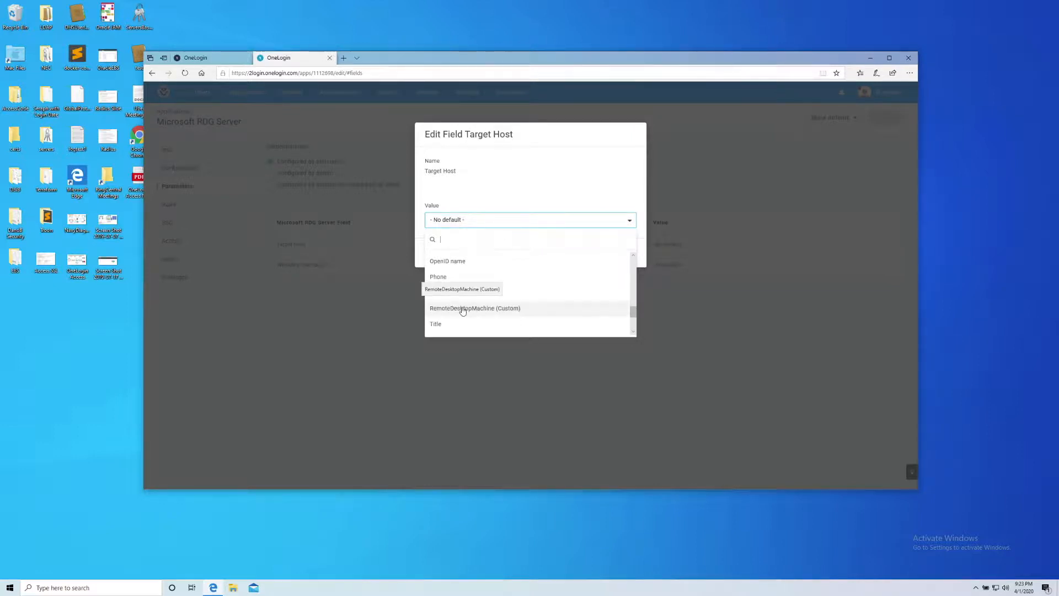
left_click(474, 307)
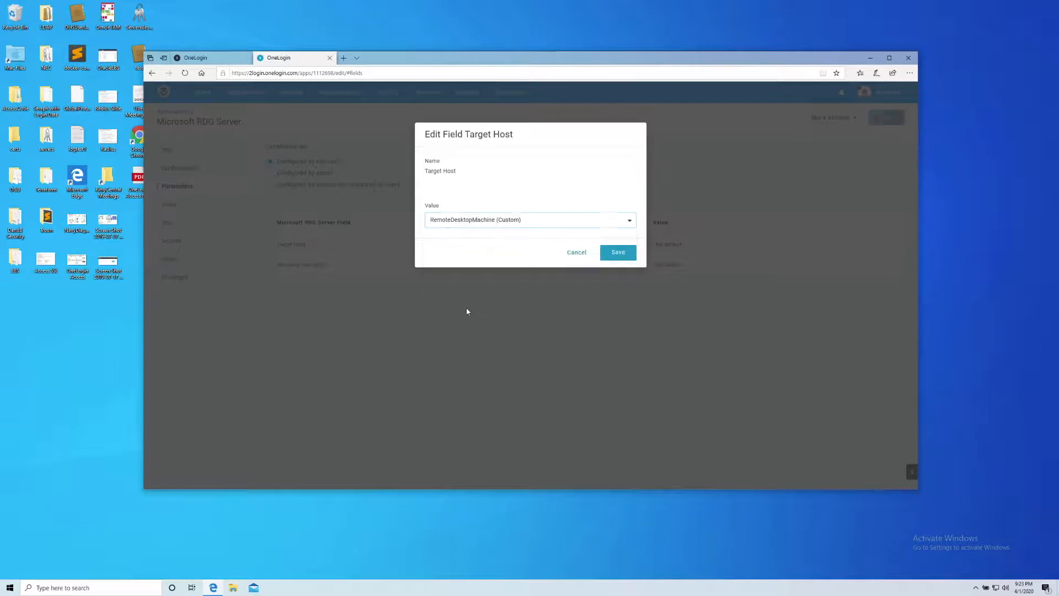
left_click(616, 251)
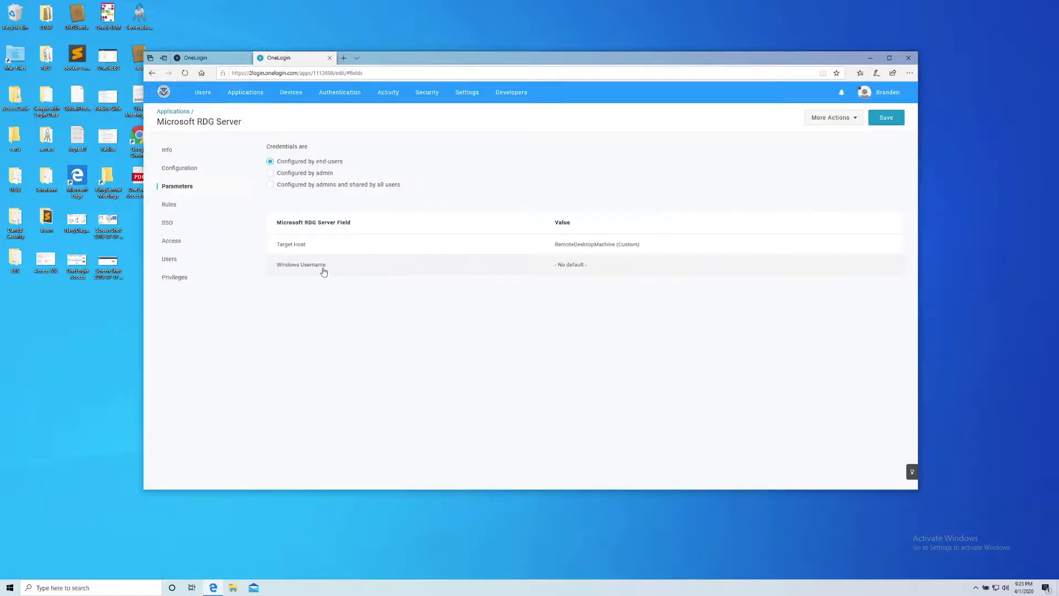
mouse_move(570, 269)
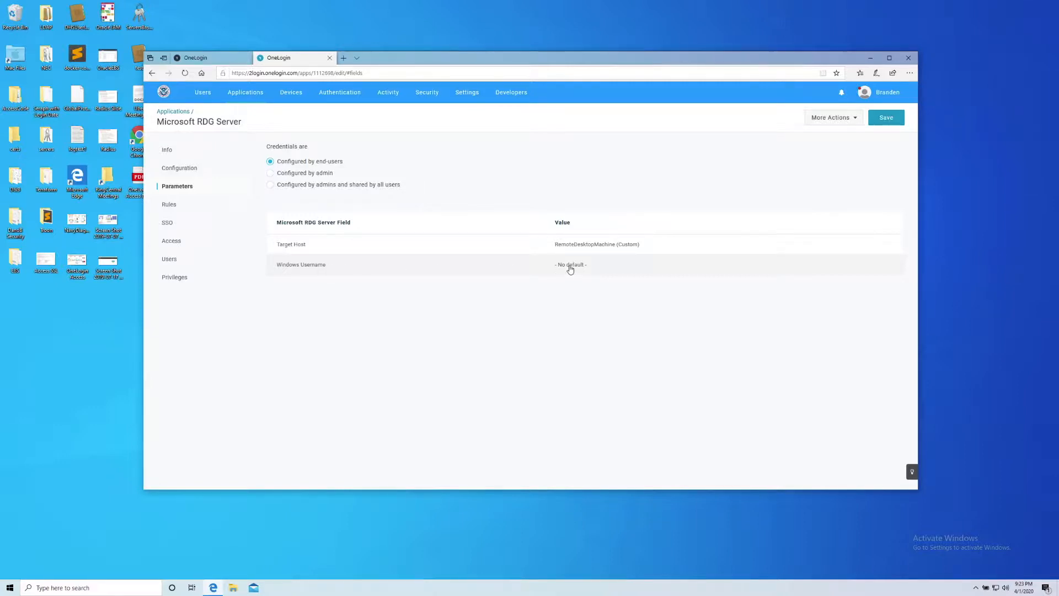
Map the Windows Username parameter to uniqueid (Custom) and save the app
left_click(571, 264)
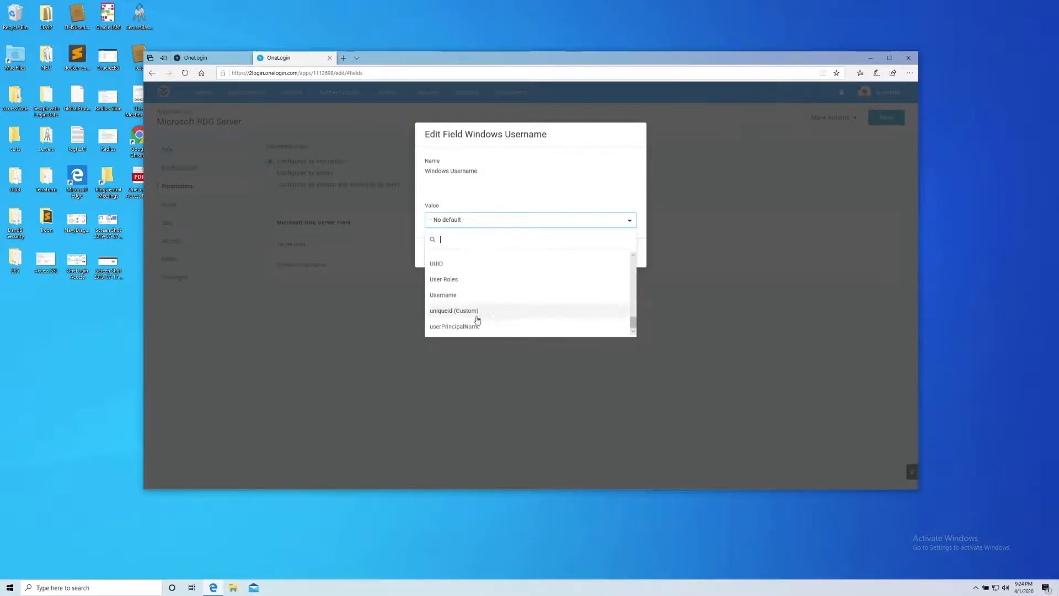
left_click(454, 310)
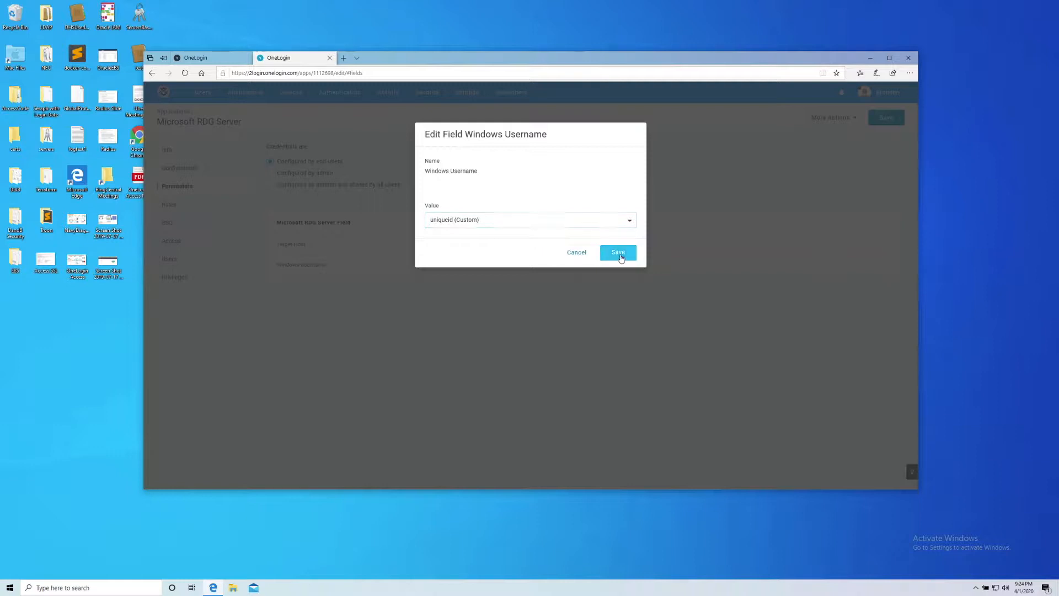
left_click(617, 252)
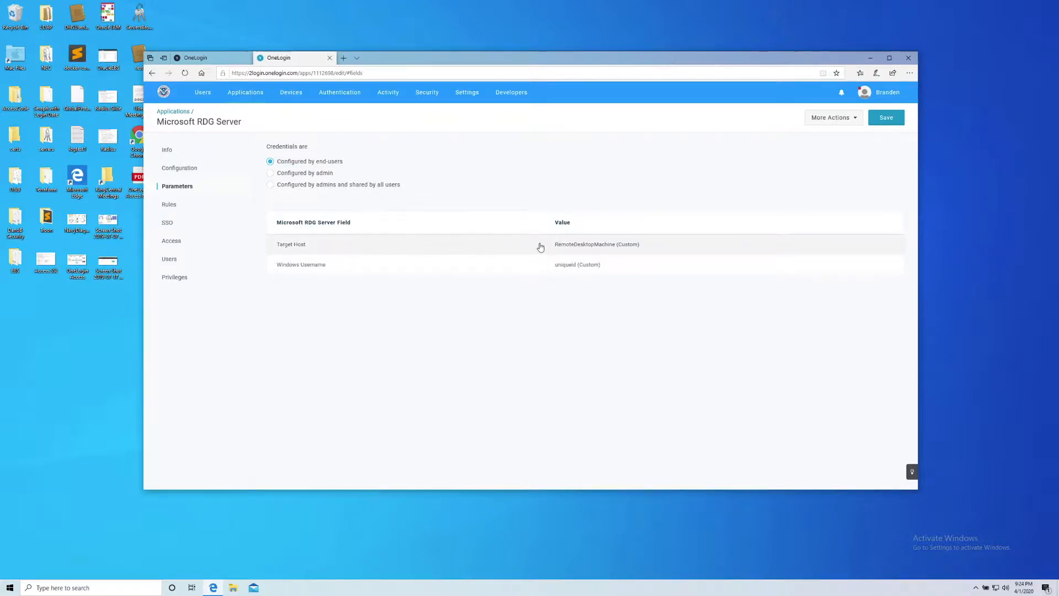
left_click(885, 117)
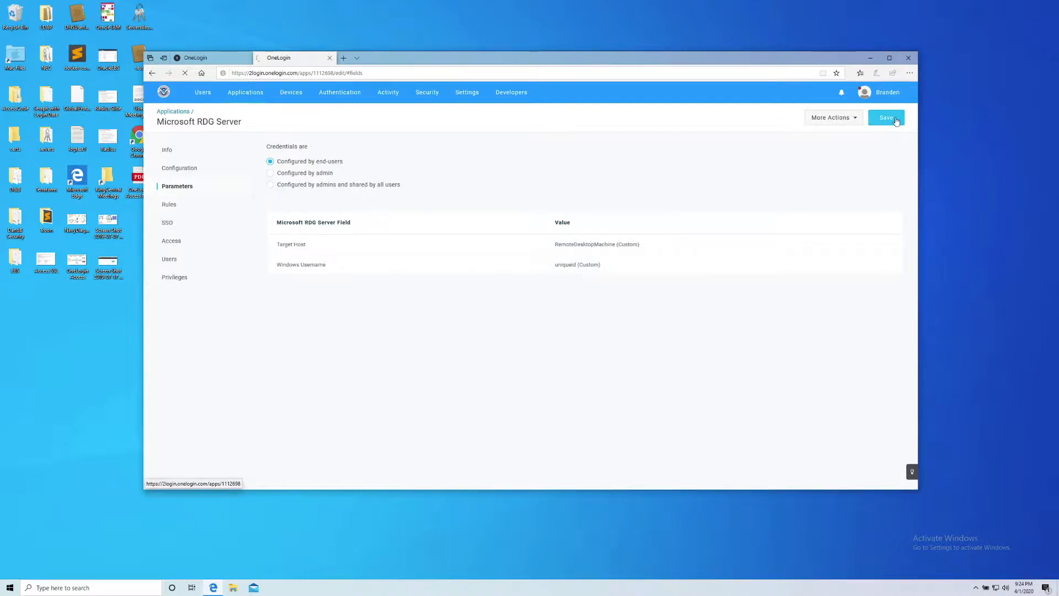
left_click(885, 117)
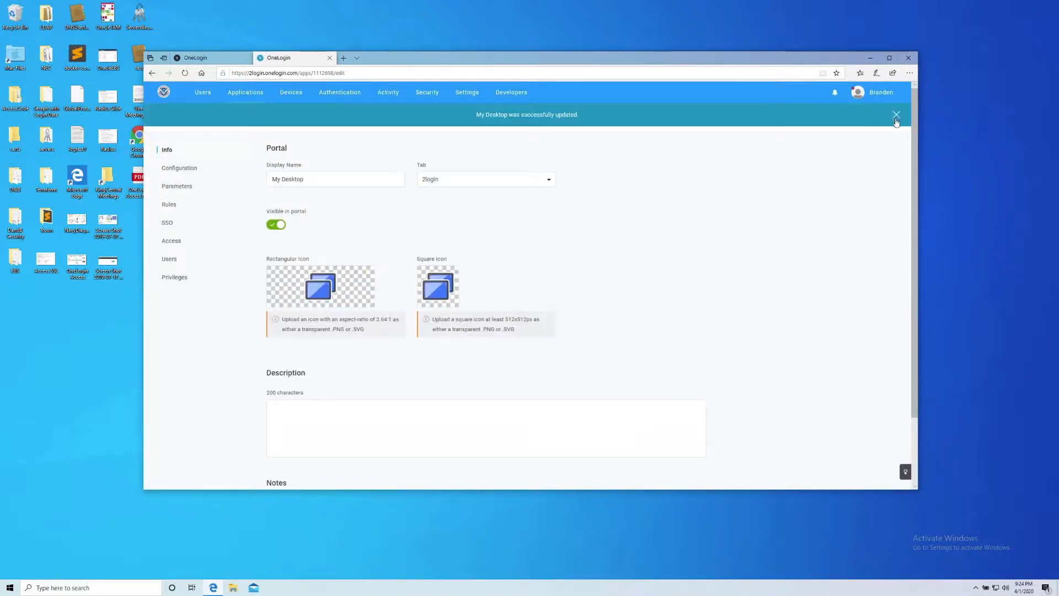
Under Access grant the All Users role with the MFAApps policy and save the app
left_click(896, 114)
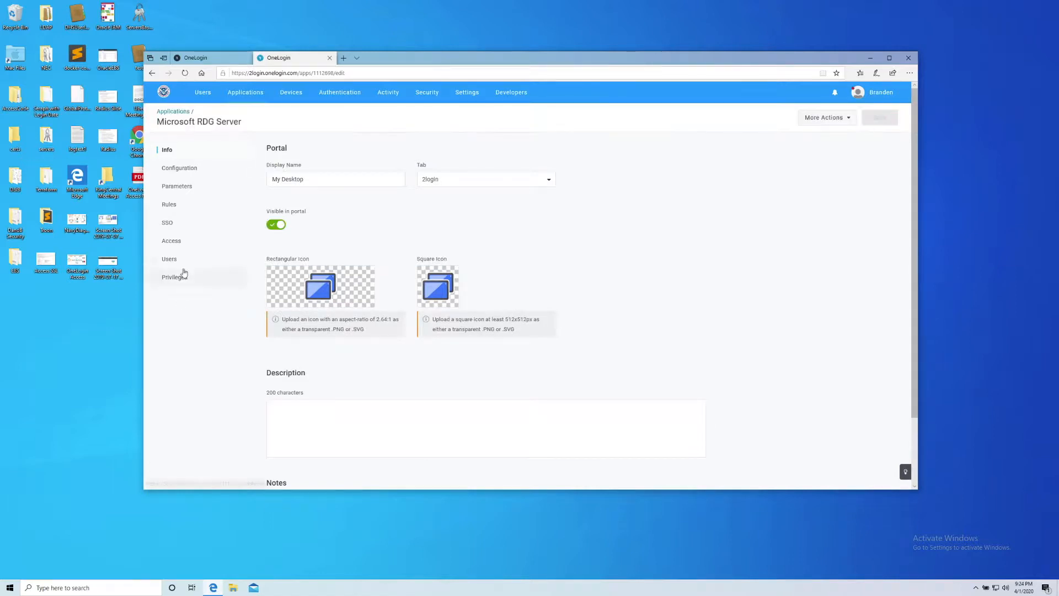
left_click(171, 241)
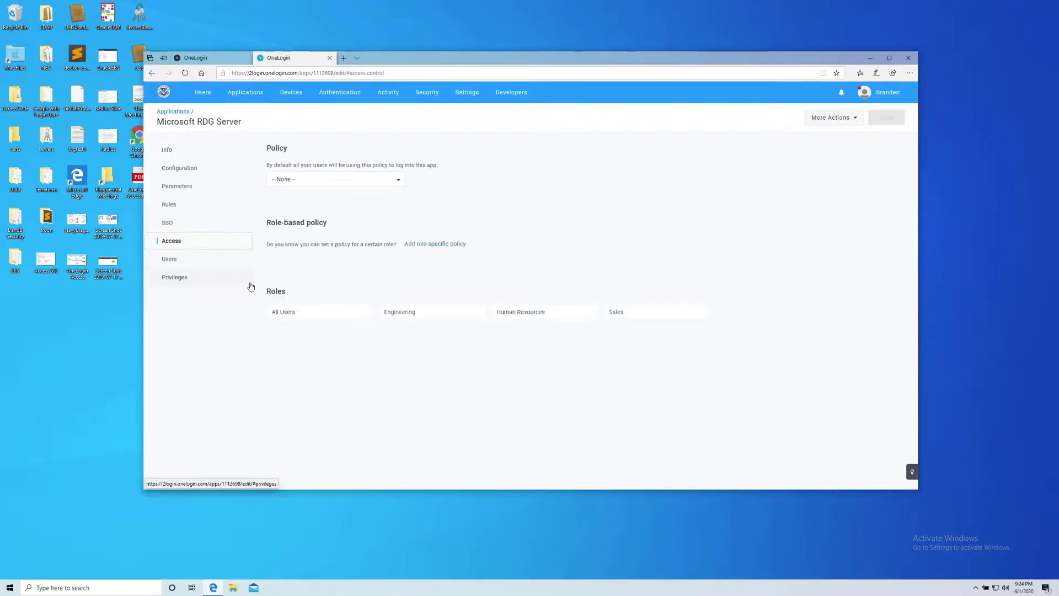
left_click(284, 311)
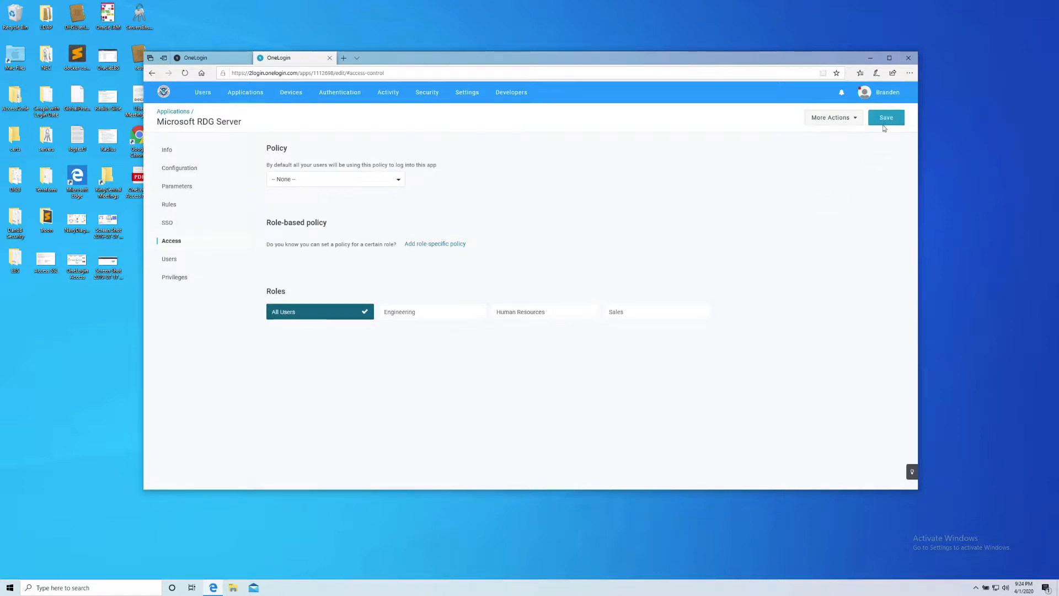
left_click(335, 179)
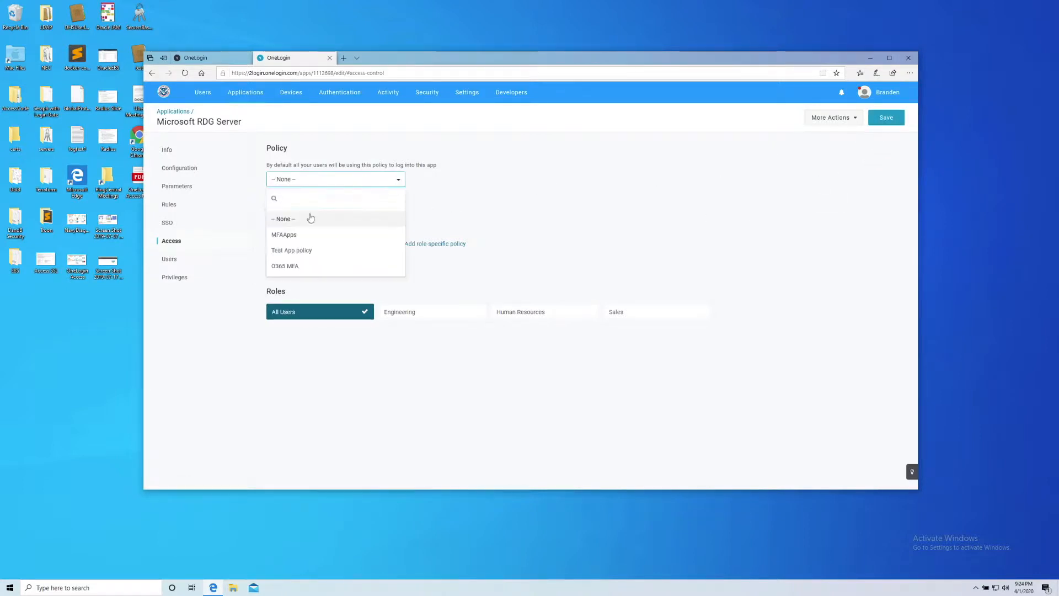
left_click(283, 234)
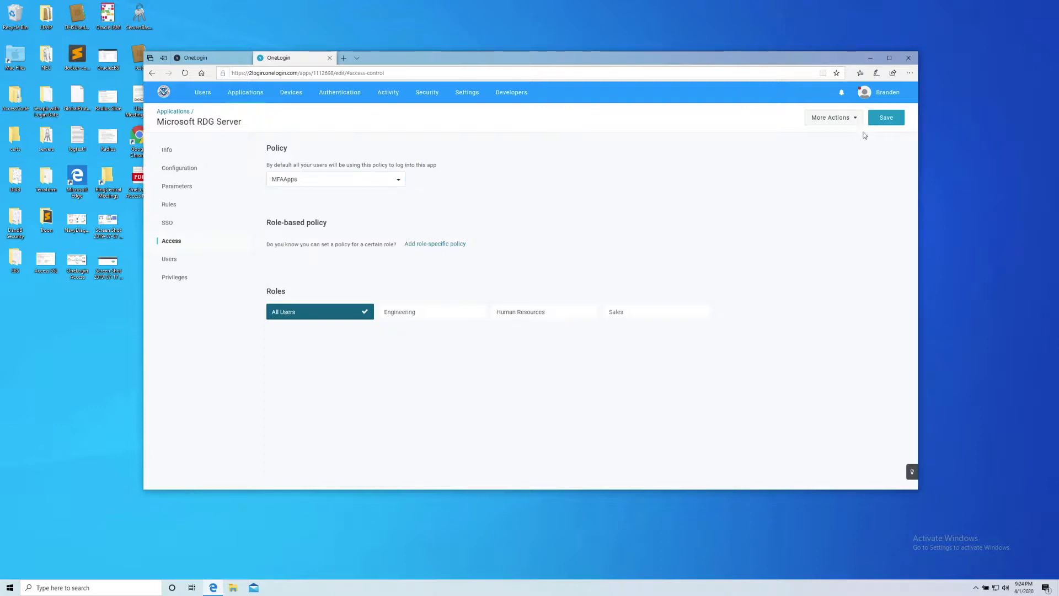
left_click(886, 117)
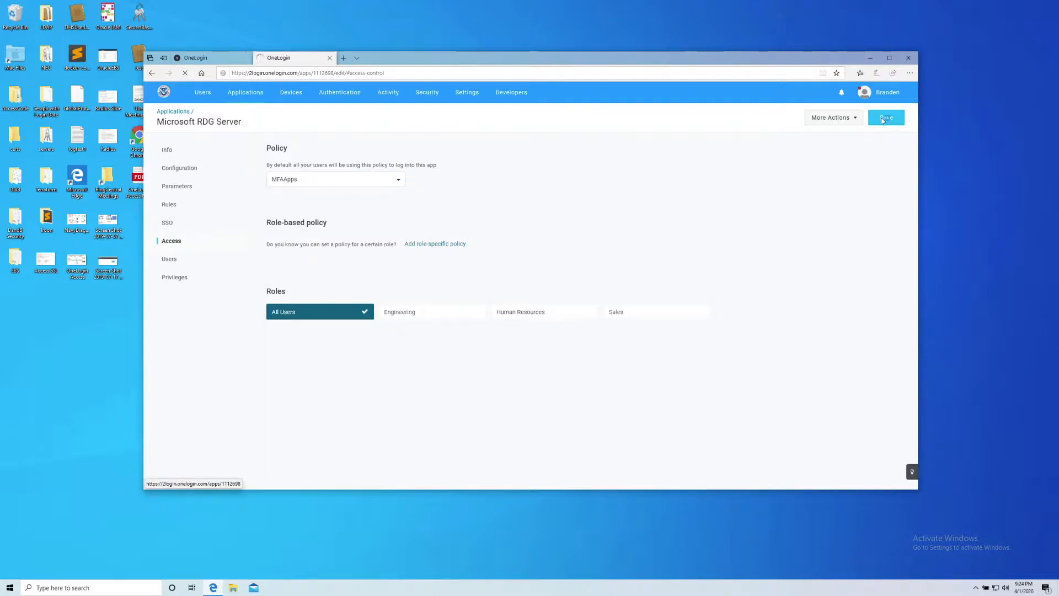
left_click(886, 117)
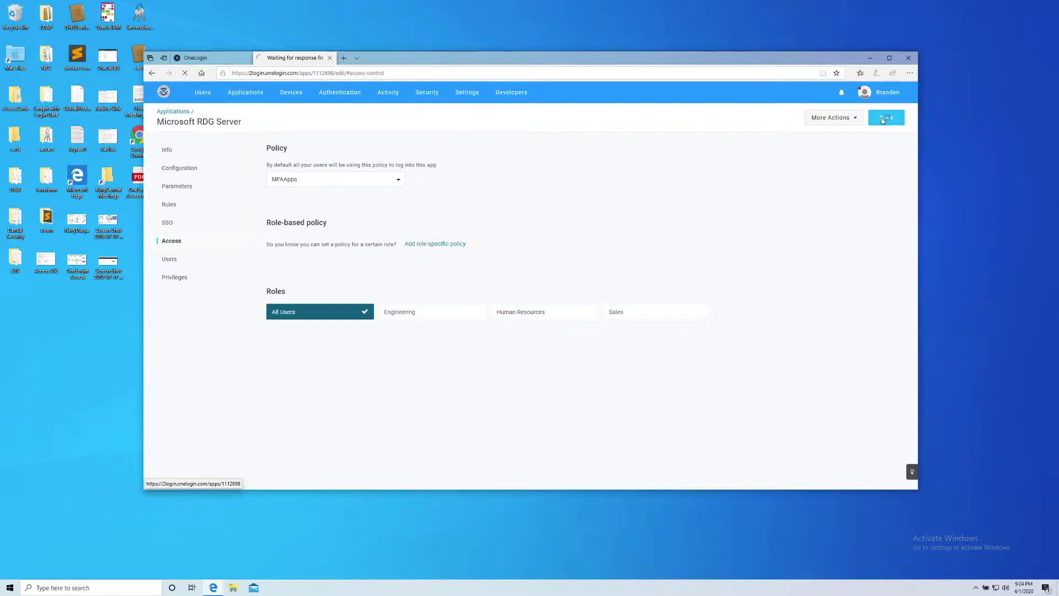
left_click(886, 117)
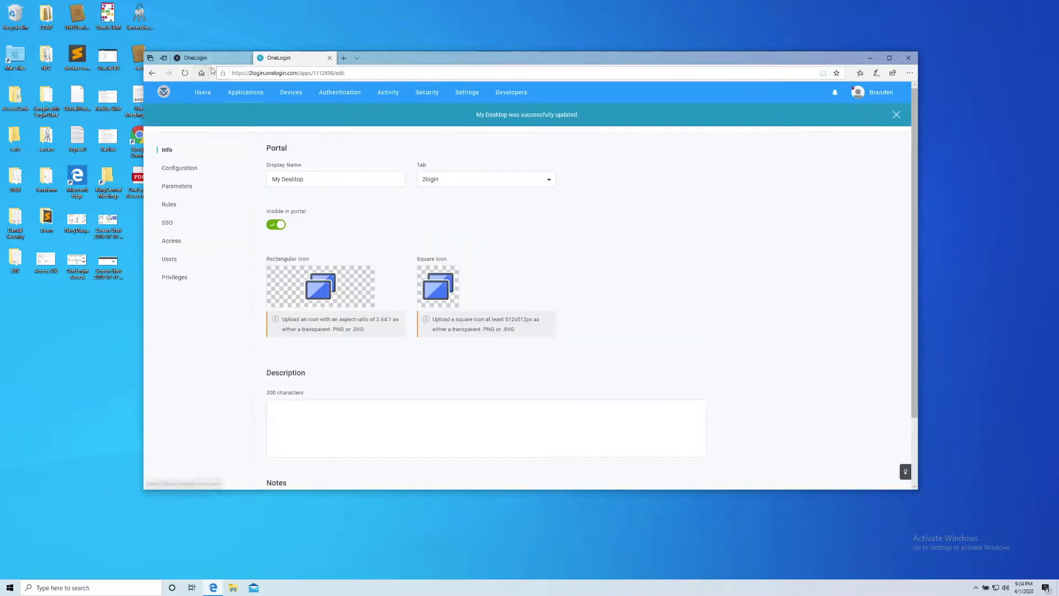
Refresh the user portal, search 'my' and launch the My Desktop app
left_click(201, 73)
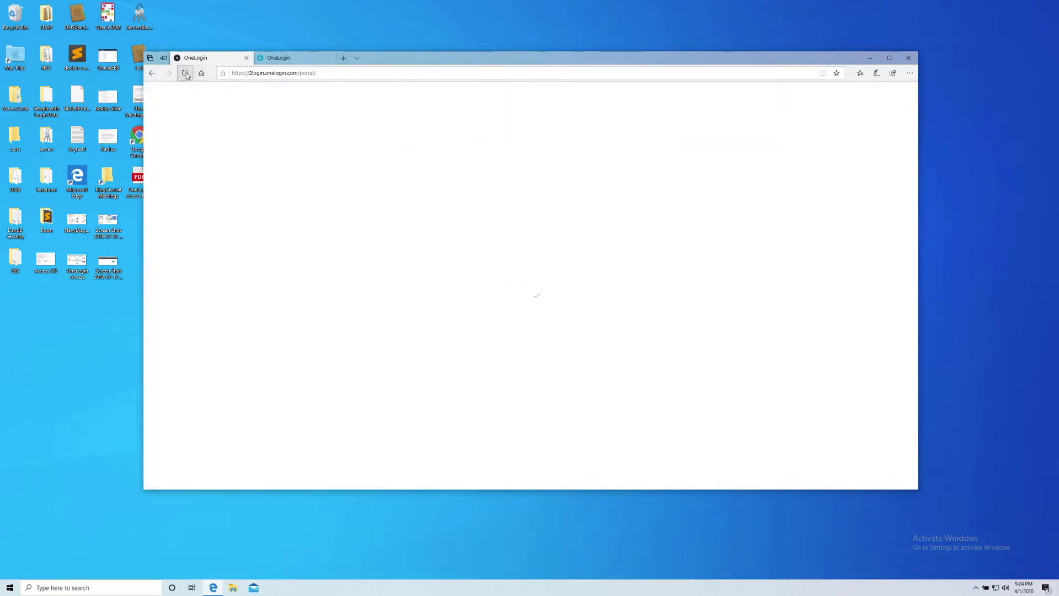
type("m")
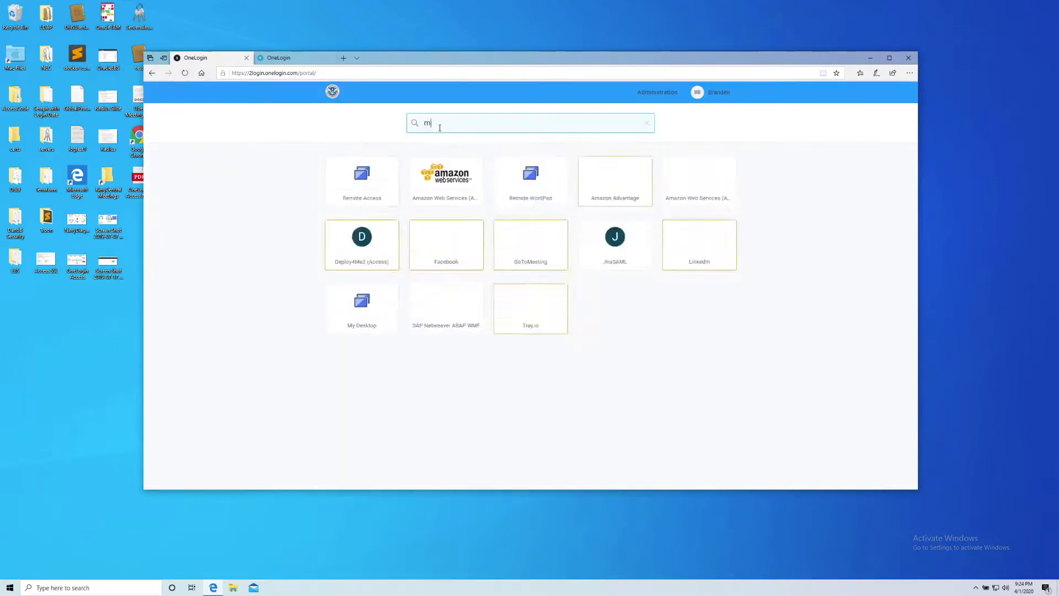
type("y")
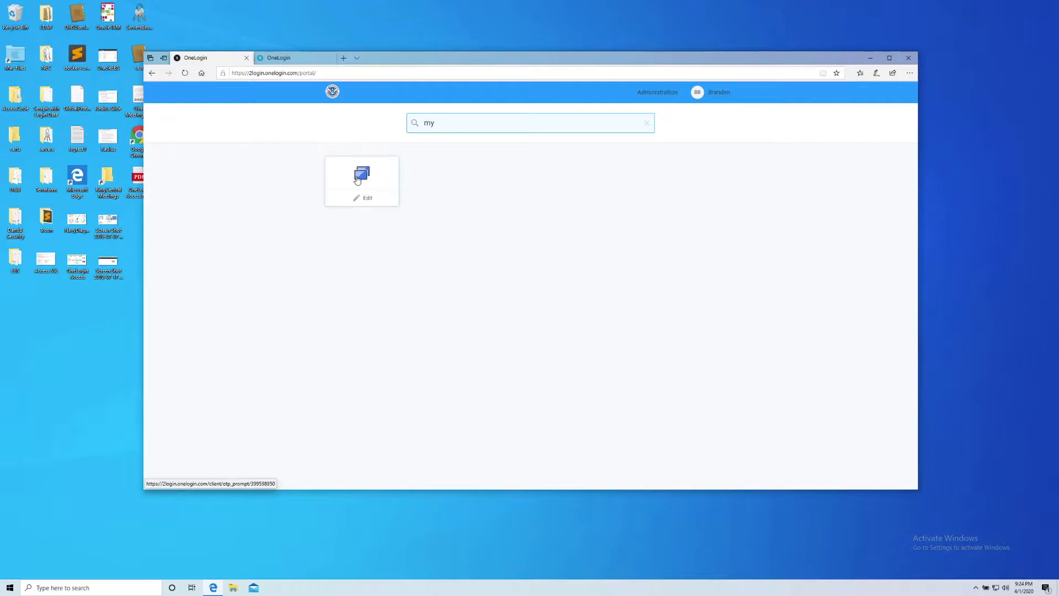
left_click(361, 176)
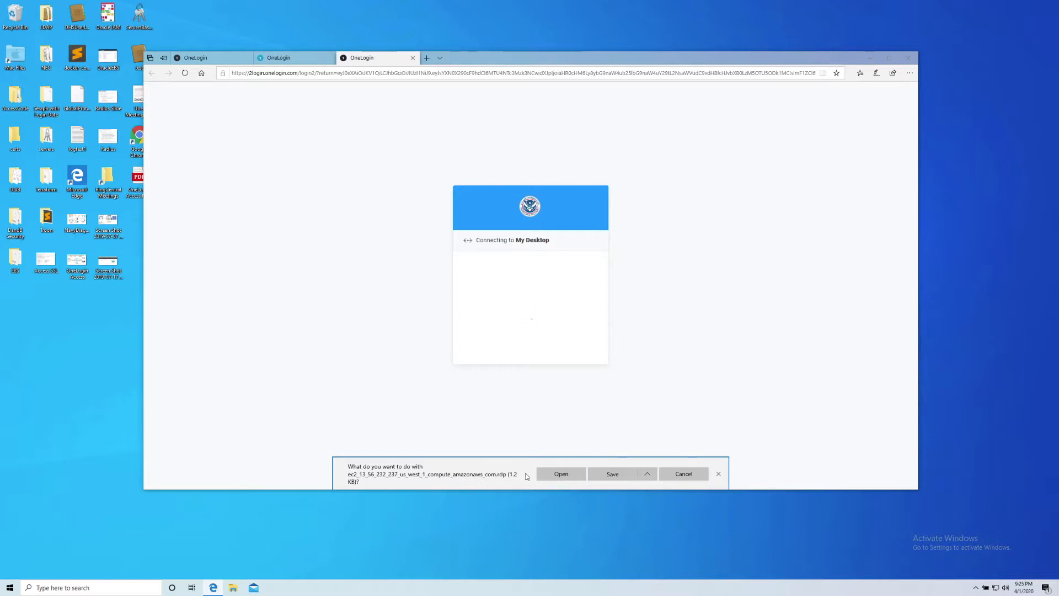
Open the downloaded .rdp file and connect with the account password in Windows Security
left_click(560, 473)
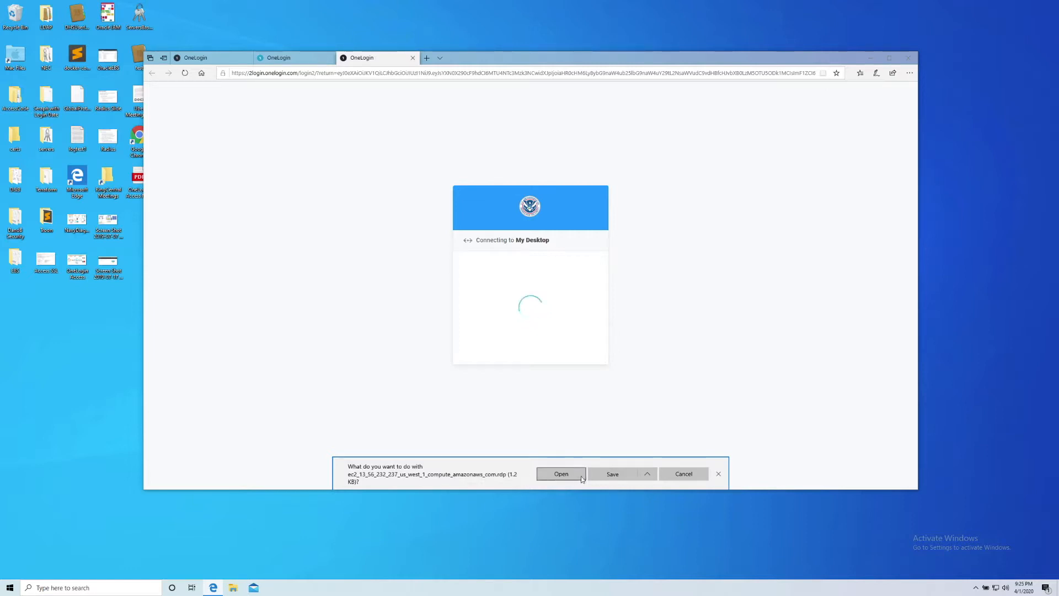
left_click(561, 473)
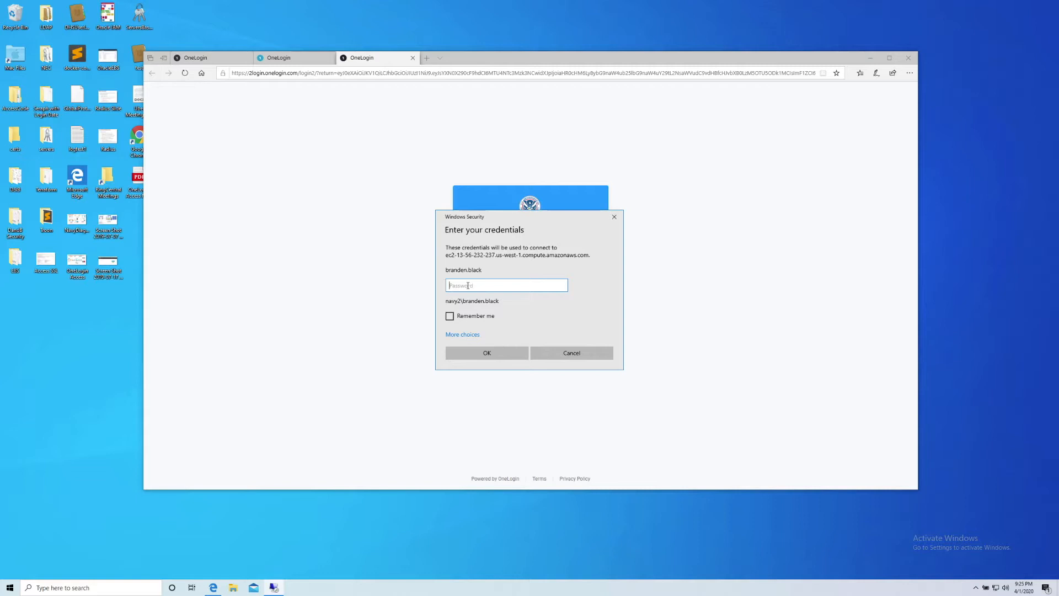
type("password")
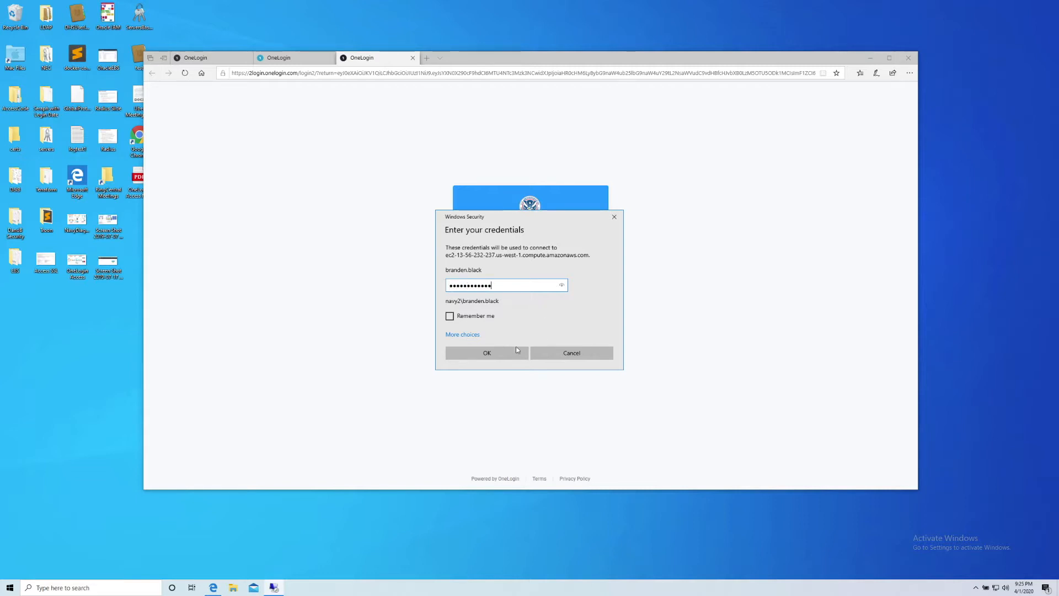
left_click(487, 353)
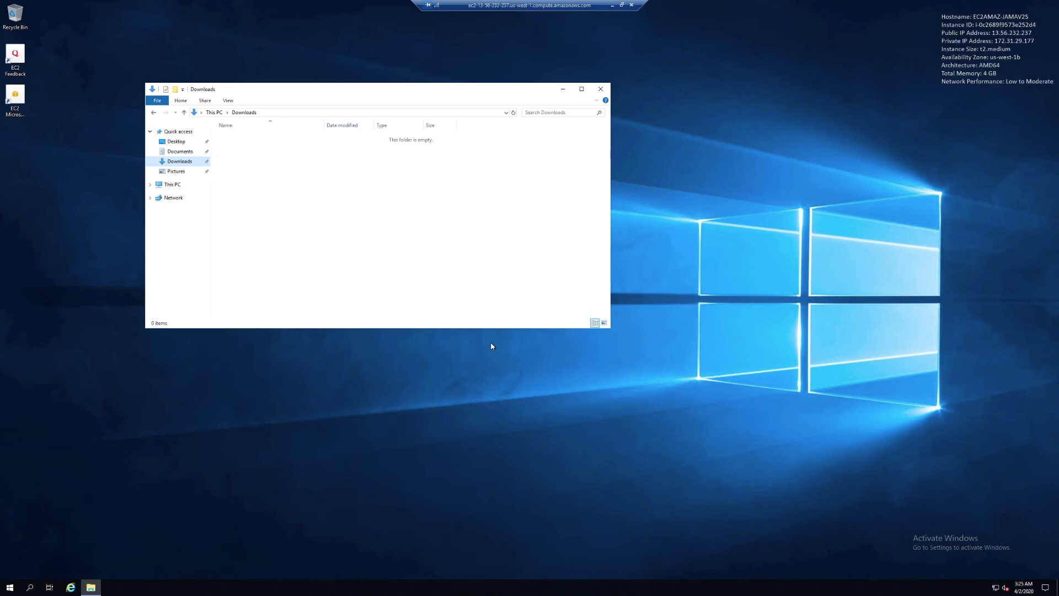
mouse_move(497, 346)
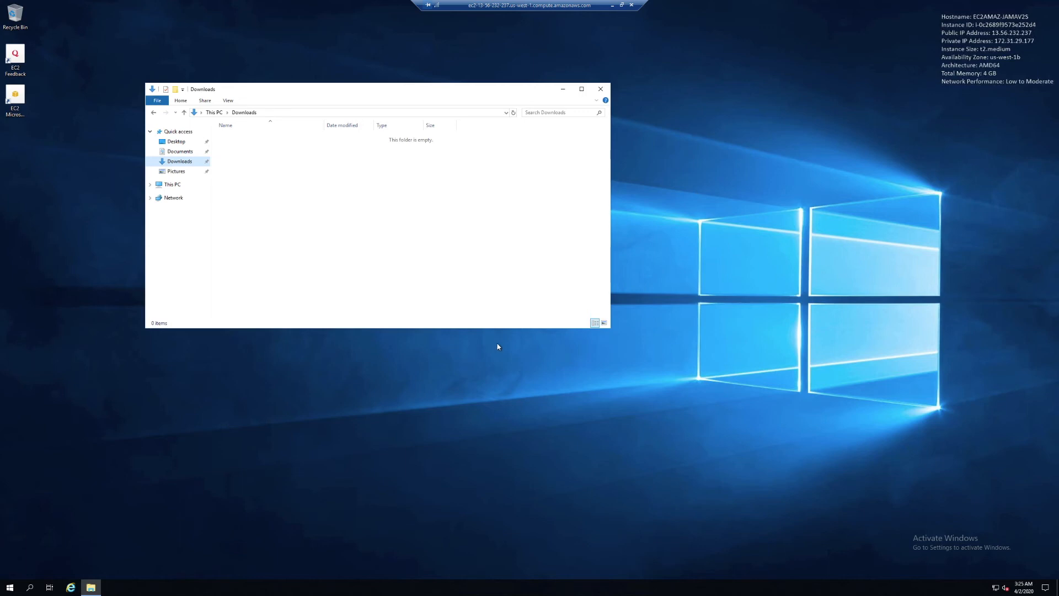